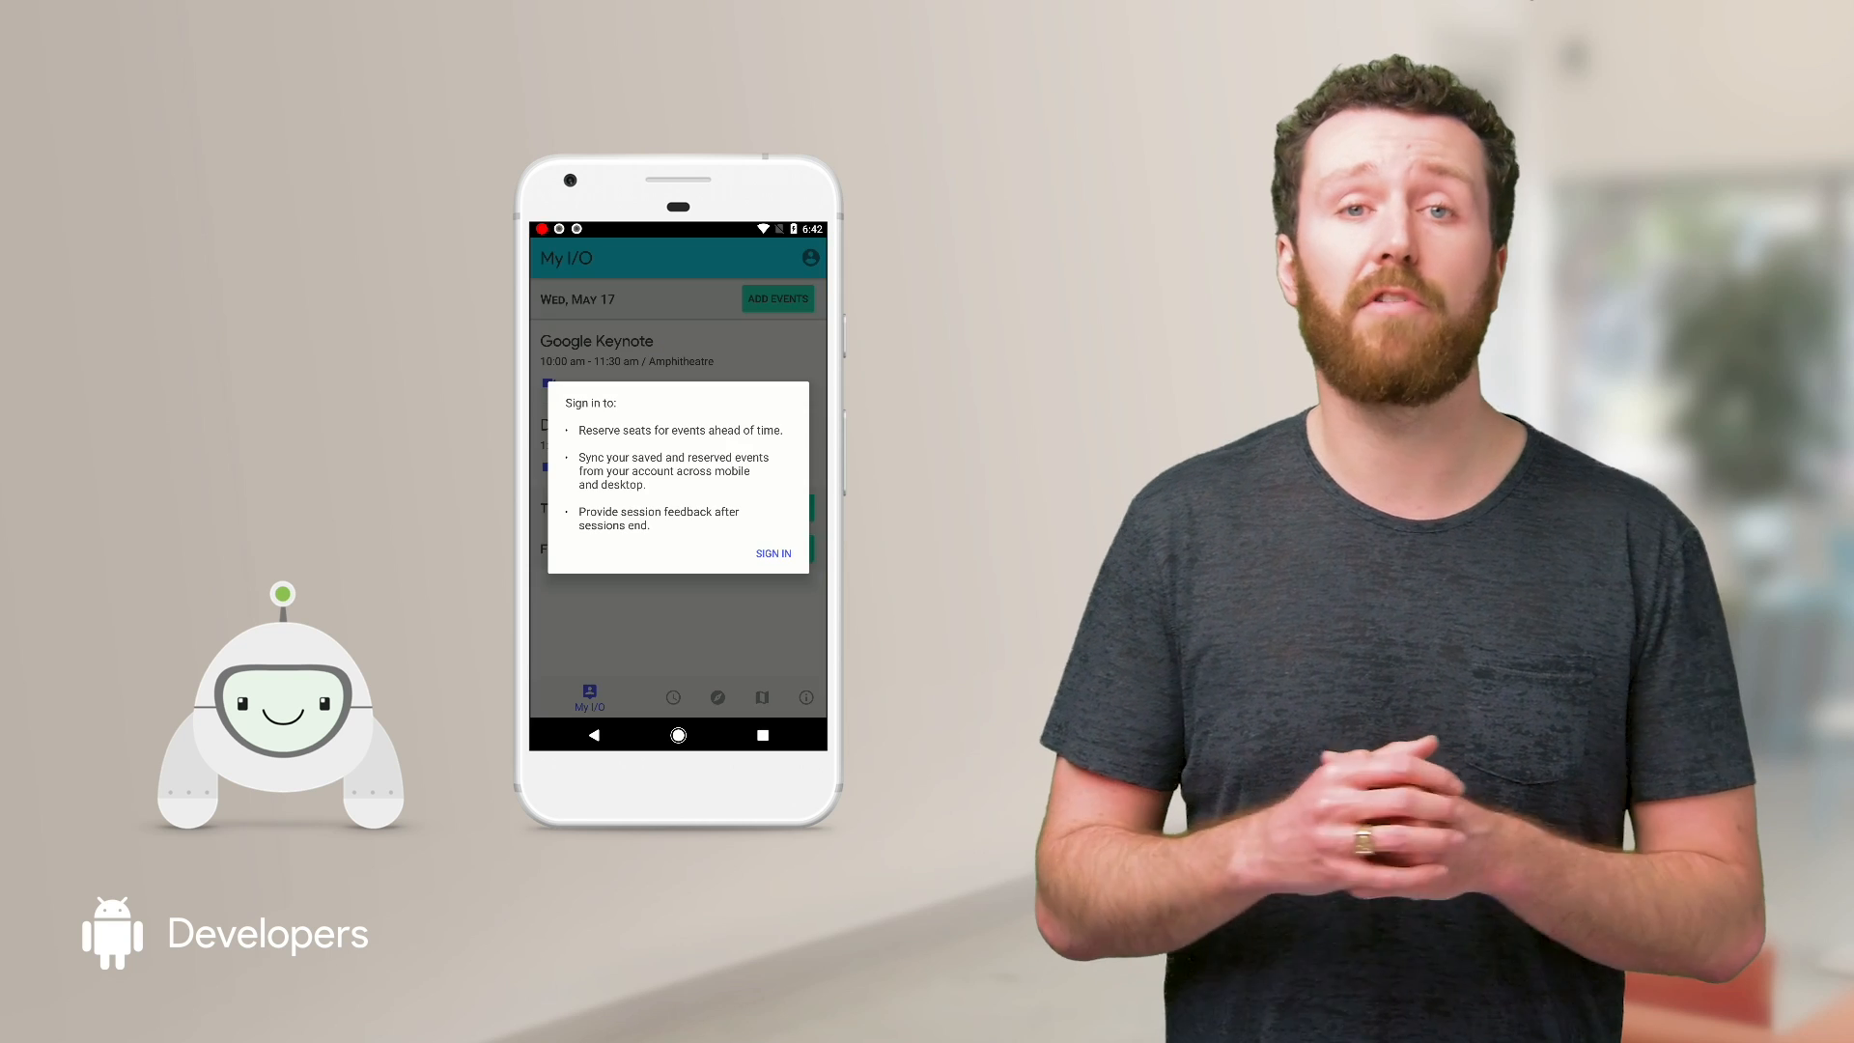
Skip the sign-in prompt, pass the topic filter and My I/O, and scroll the May 17 schedule.
click(773, 553)
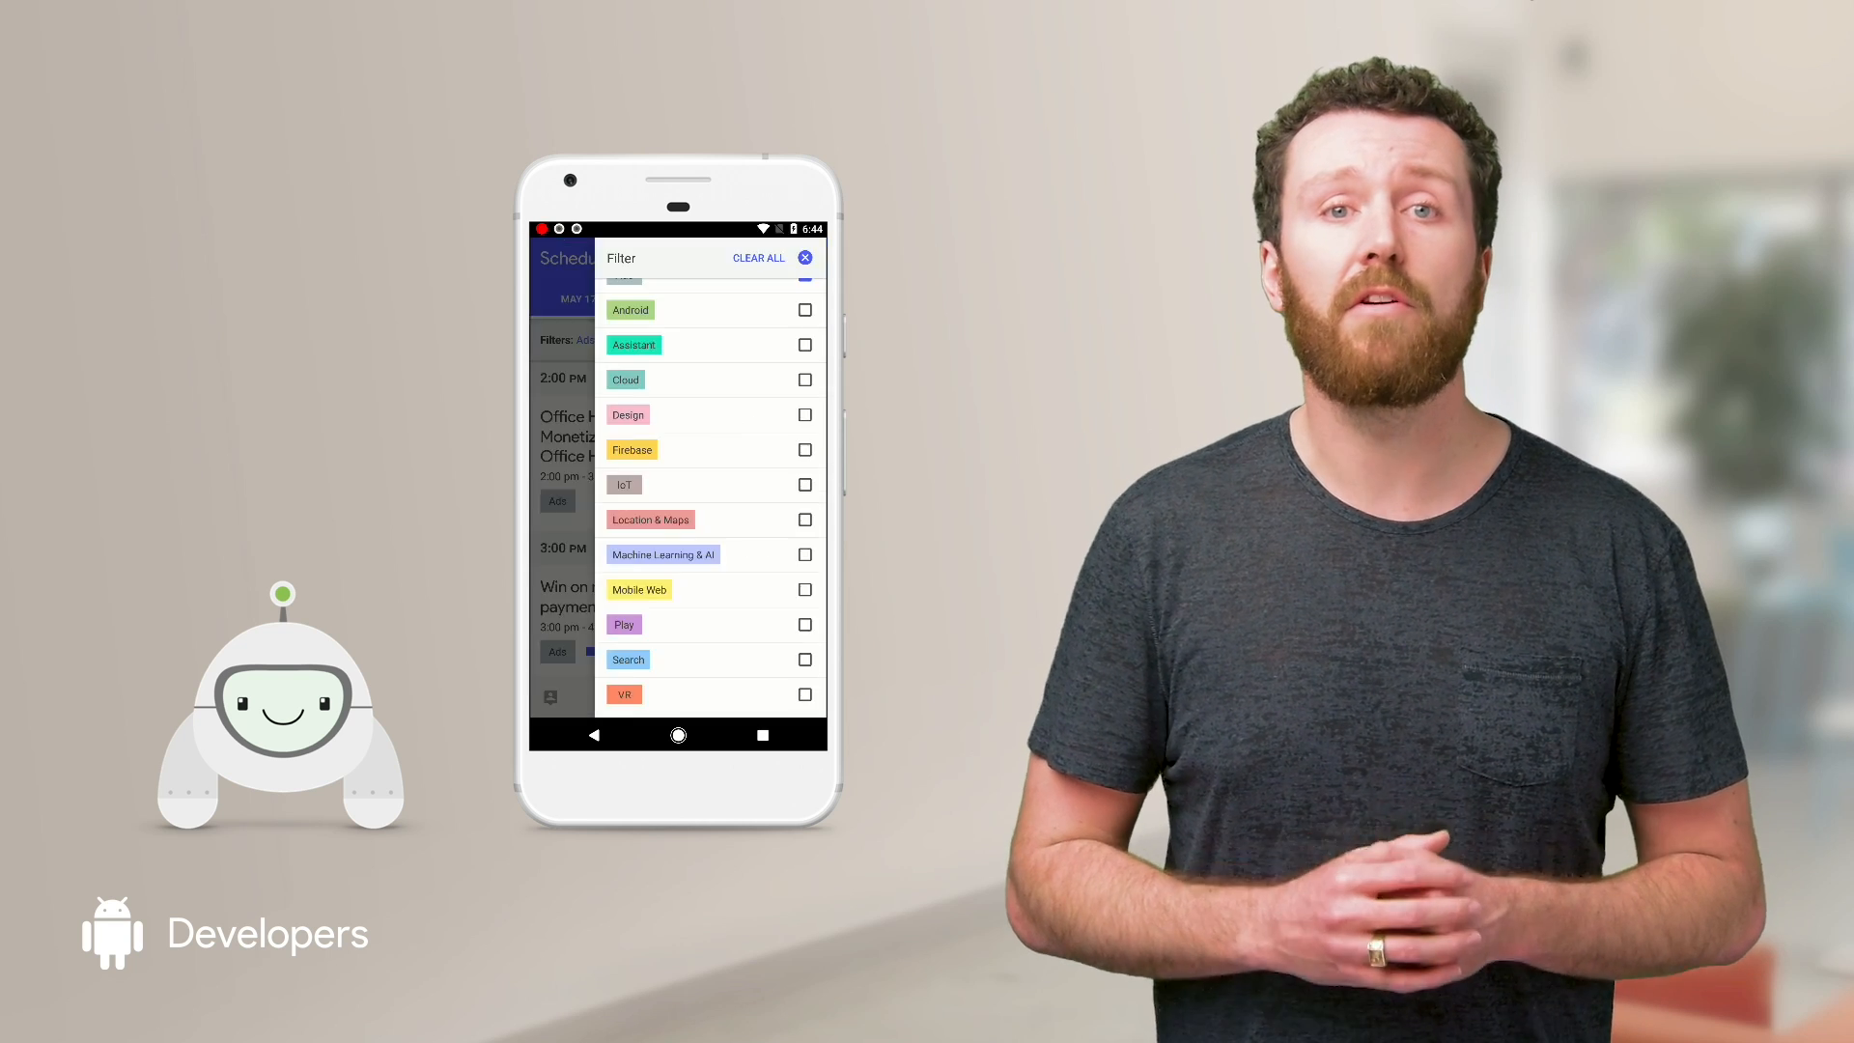
click(805, 258)
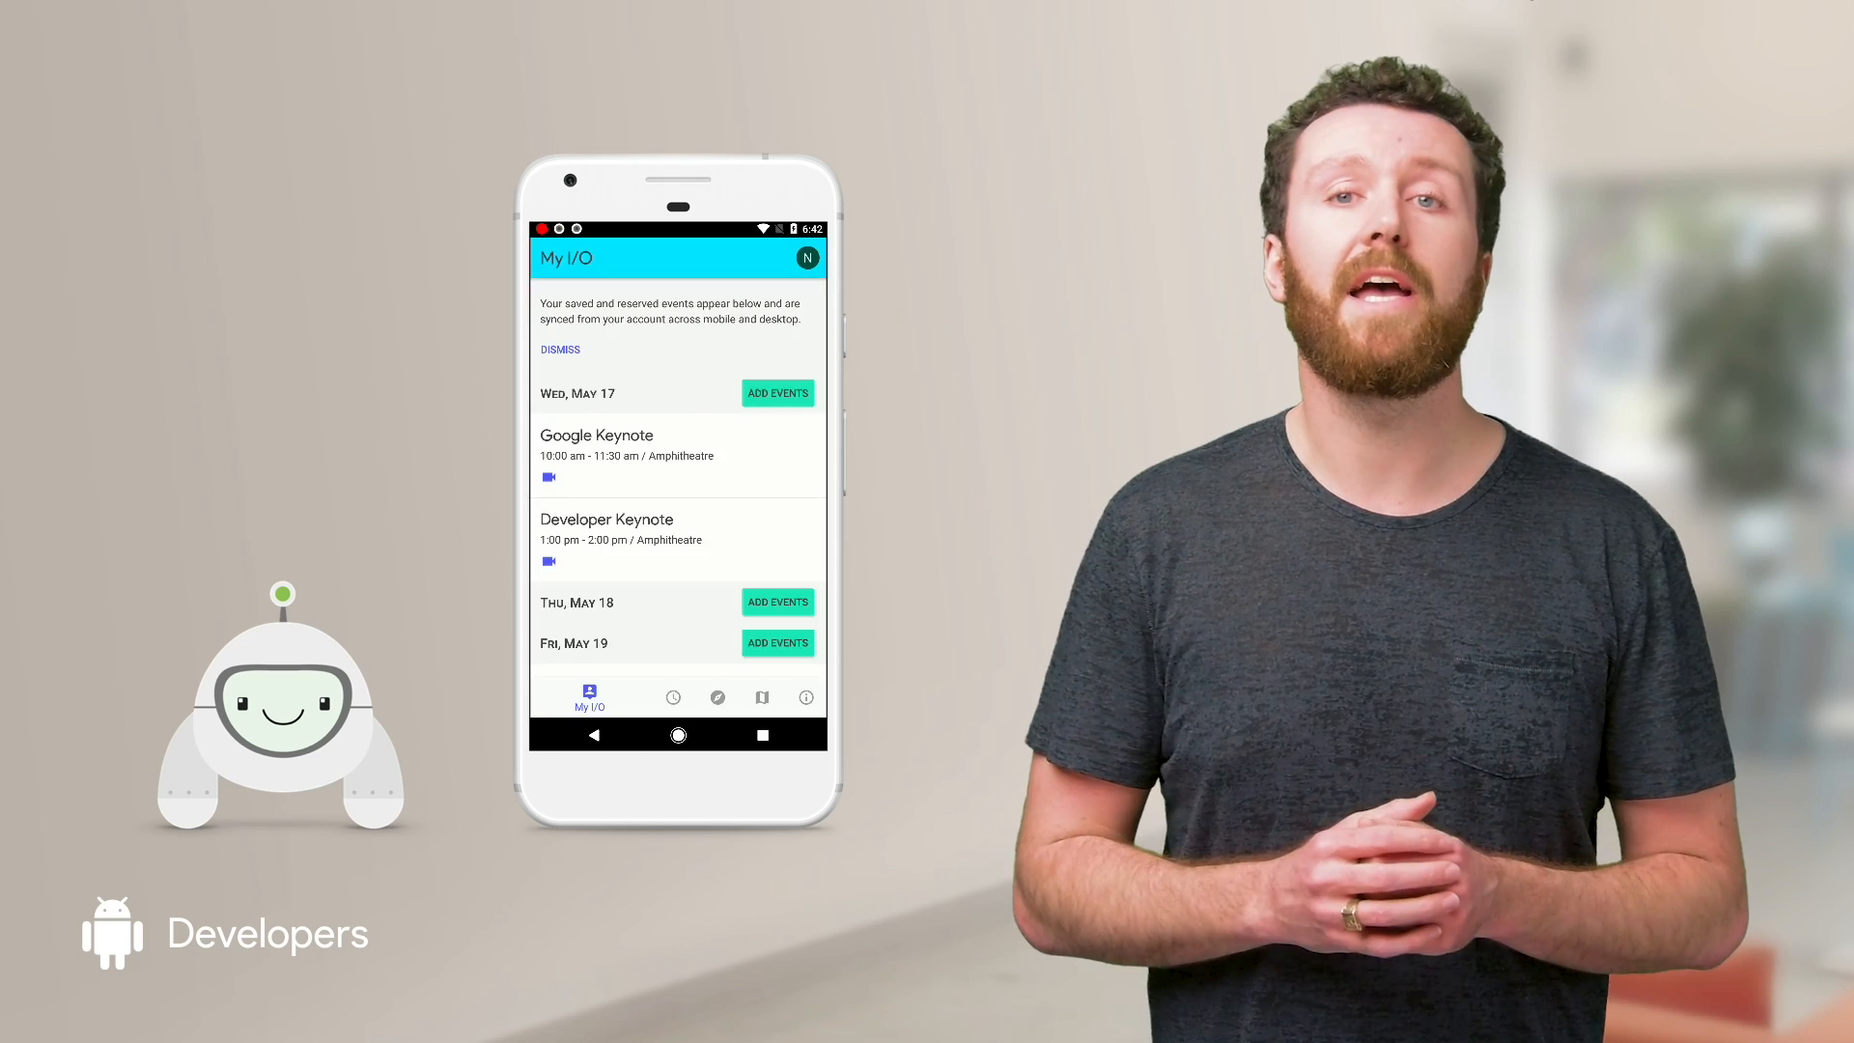
click(634, 697)
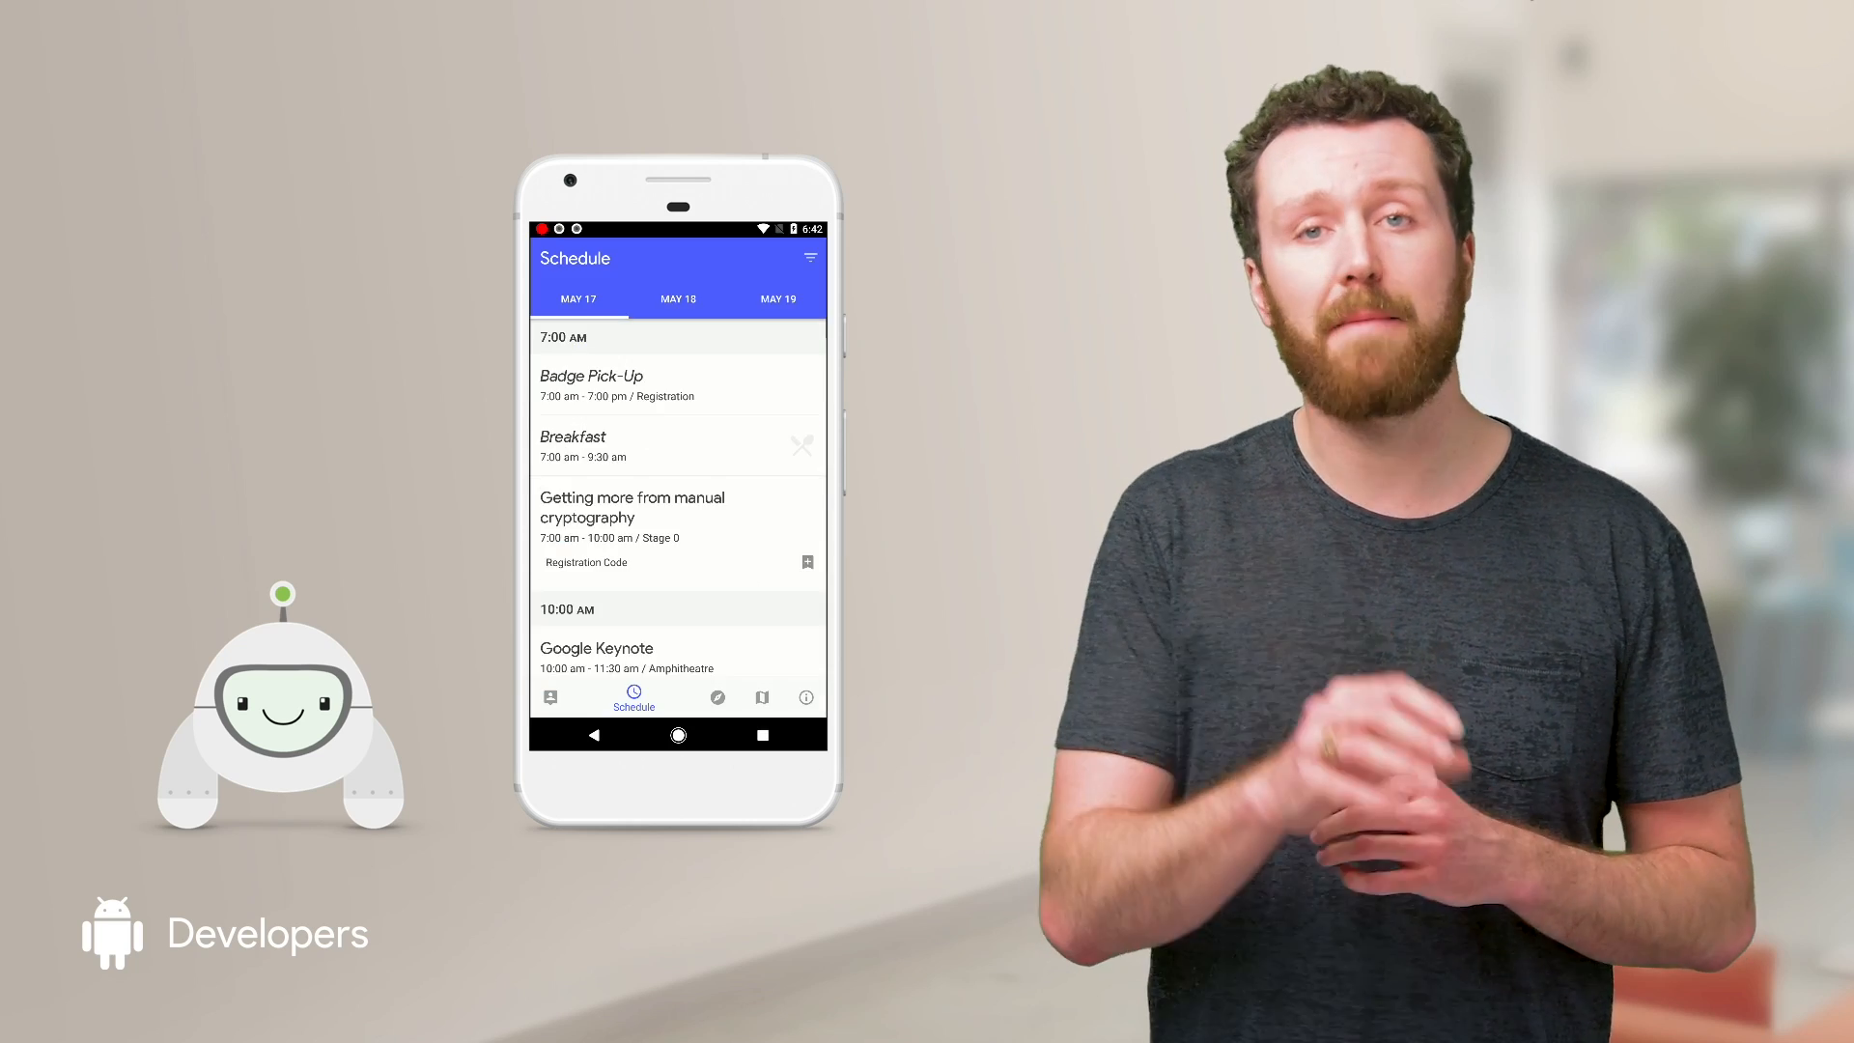
scroll(down, 3)
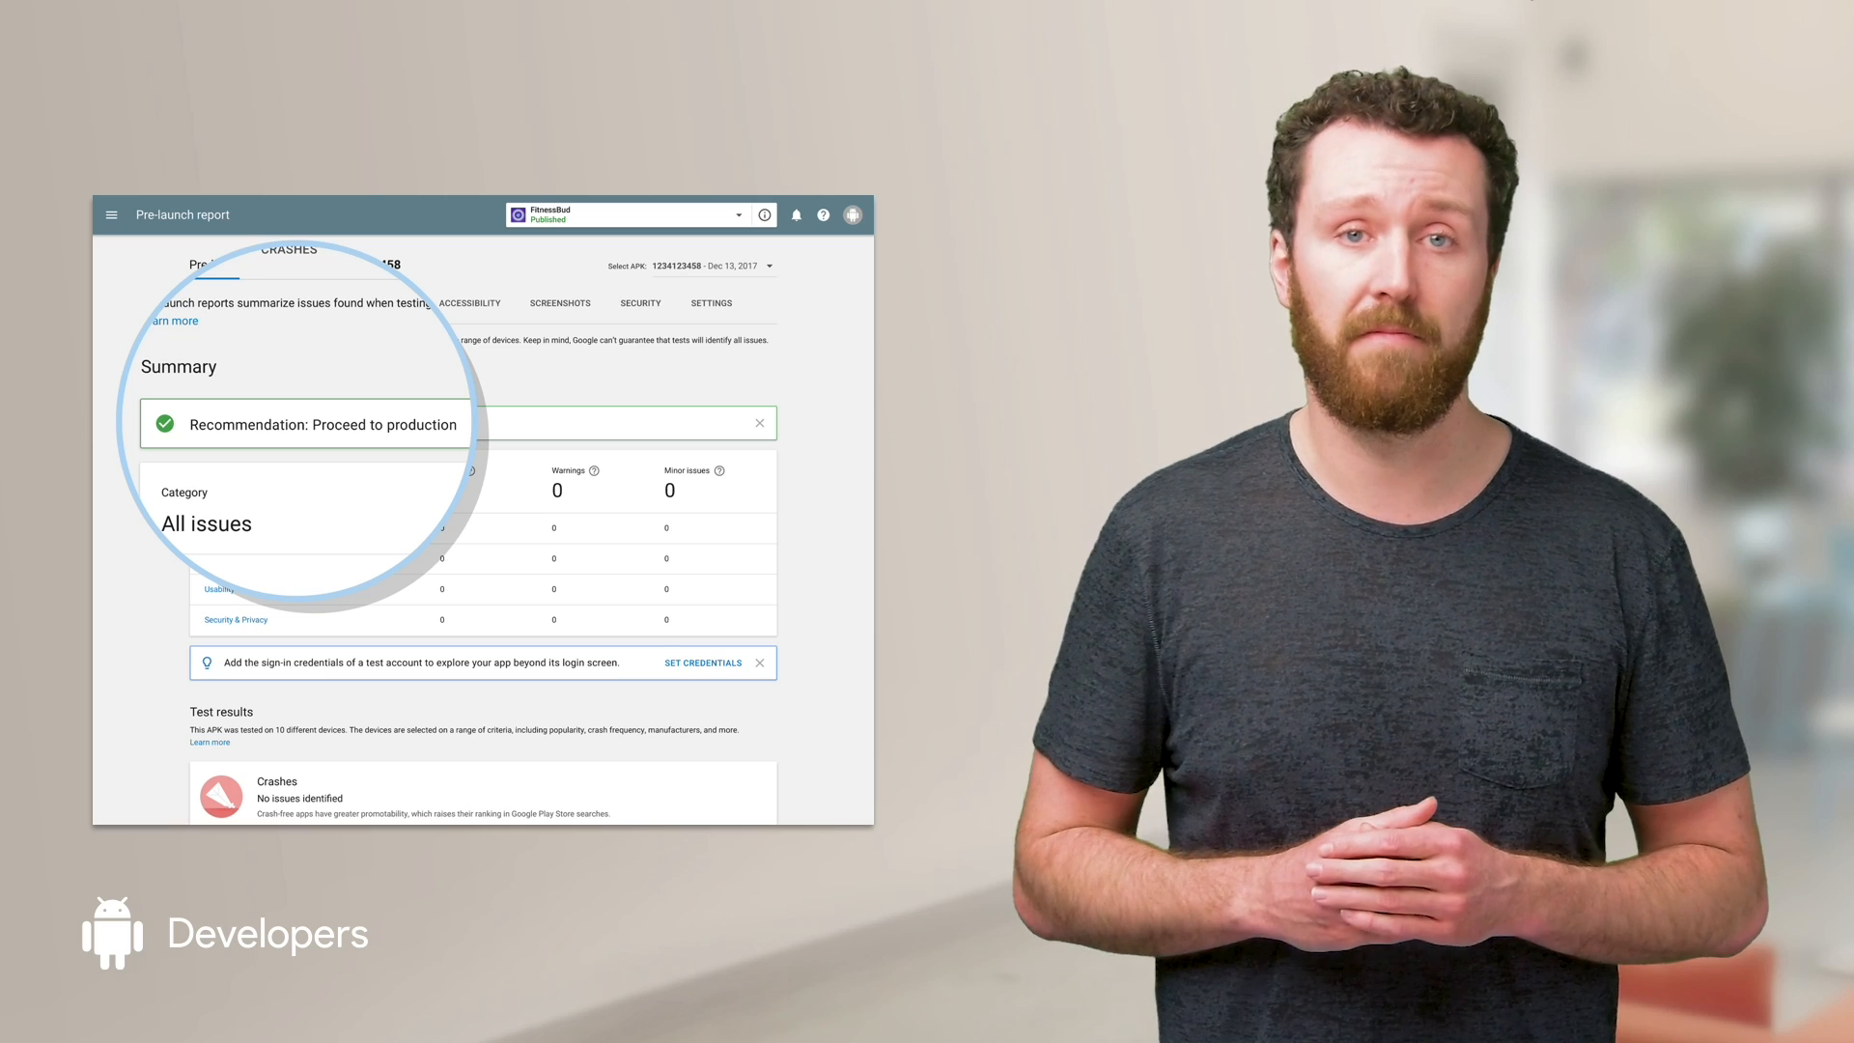
Scroll the pre-launch report past Summary to test results and previous APK reports.
scroll(down, 3)
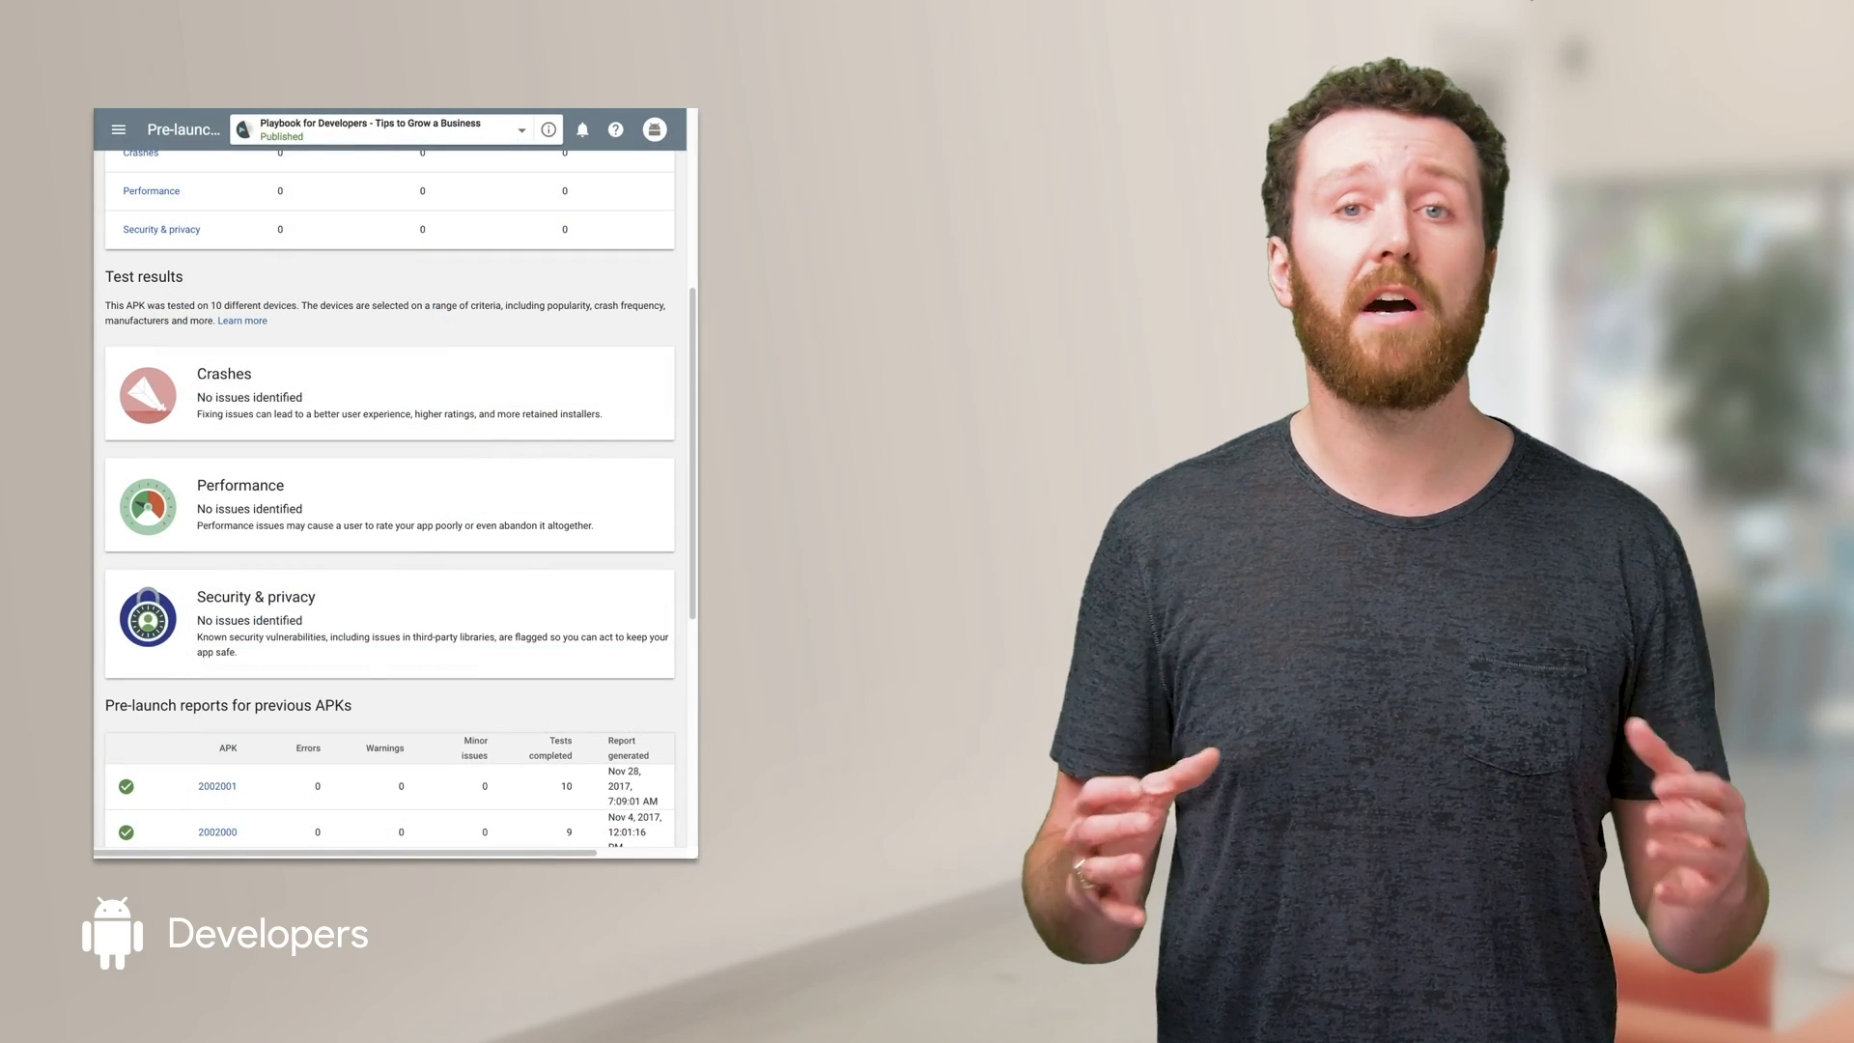